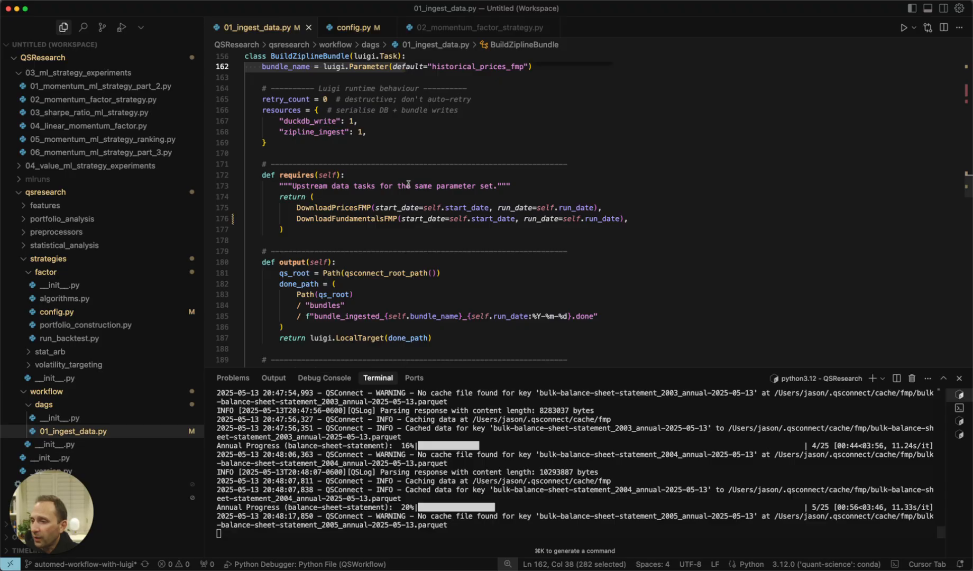
# Step: Scroll past requires() and output() to BuildZiplineBundle's run() method in 01_ingest_data.py
pyautogui.scroll(-3)
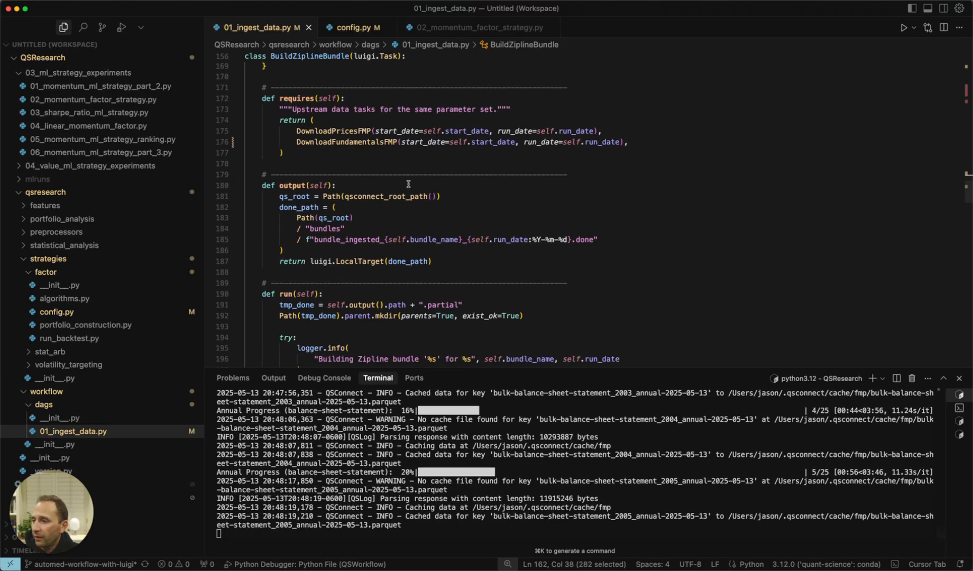
pyautogui.scroll(-3)
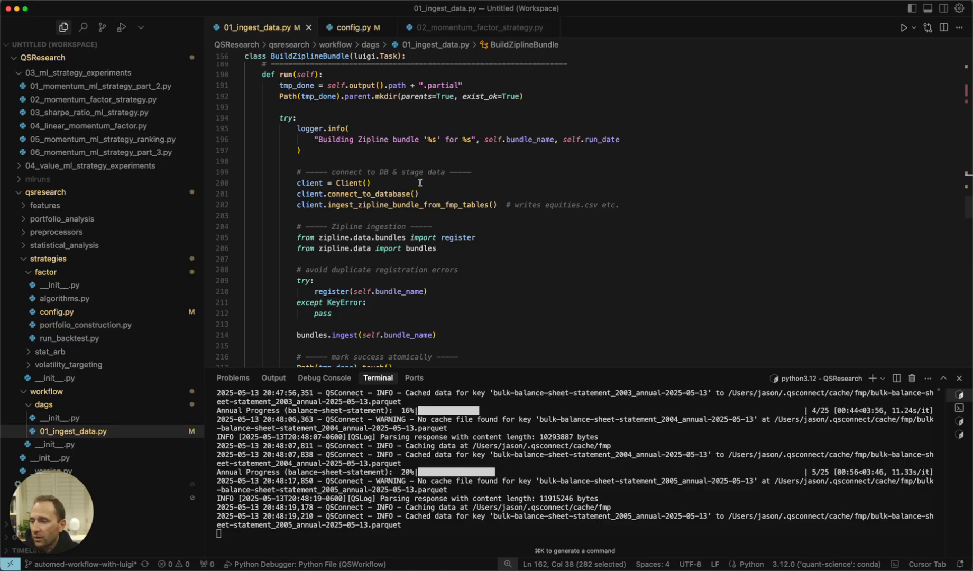
# Step: Scroll through bundles.ingest and the finally block to the RunBacktest class
pyautogui.scroll(-3)
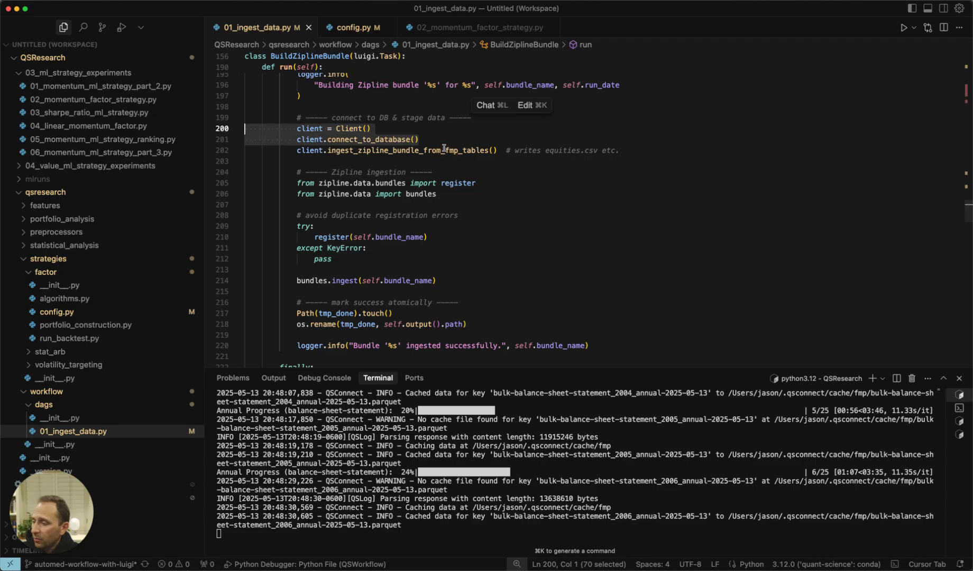
pyautogui.moveTo(442, 150)
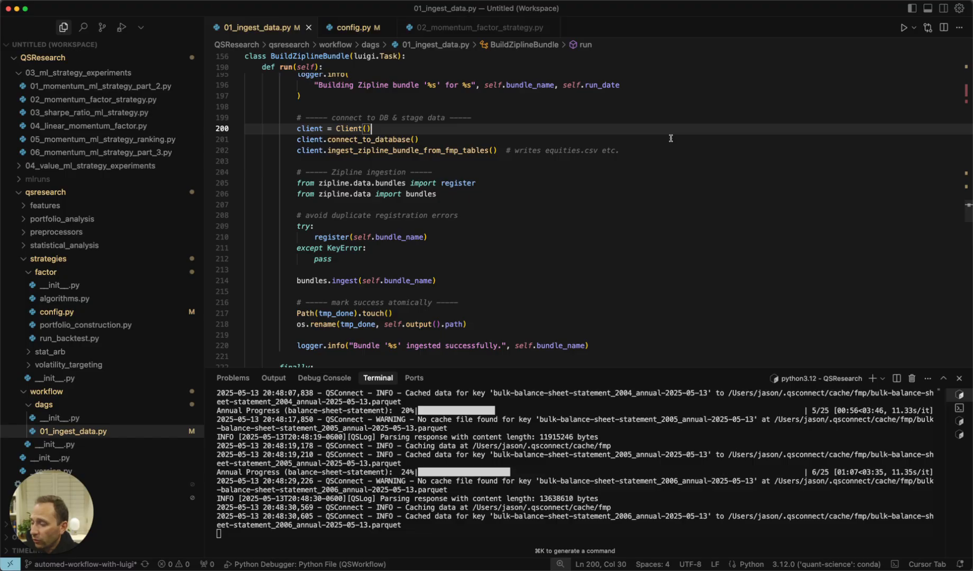
pyautogui.click(593, 151)
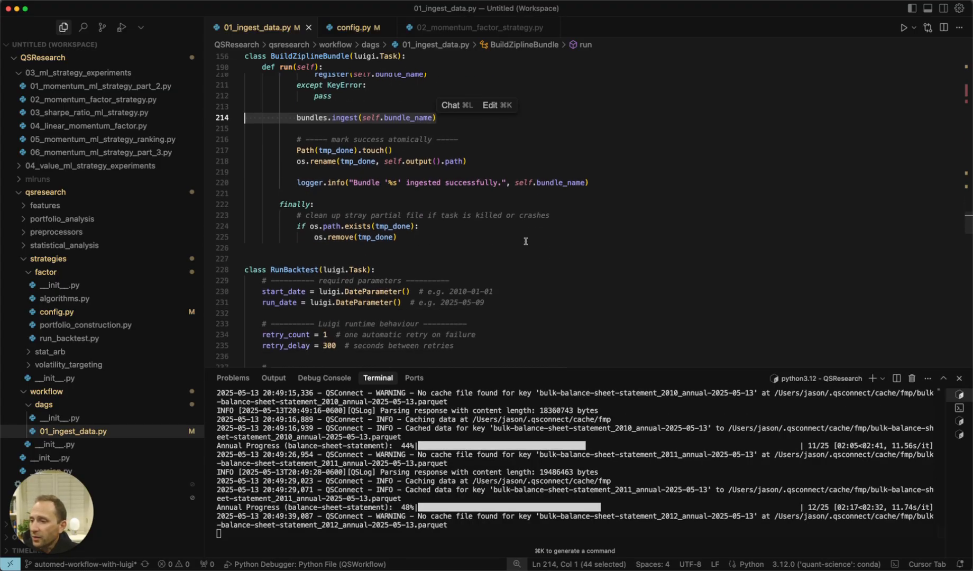
pyautogui.scroll(-3)
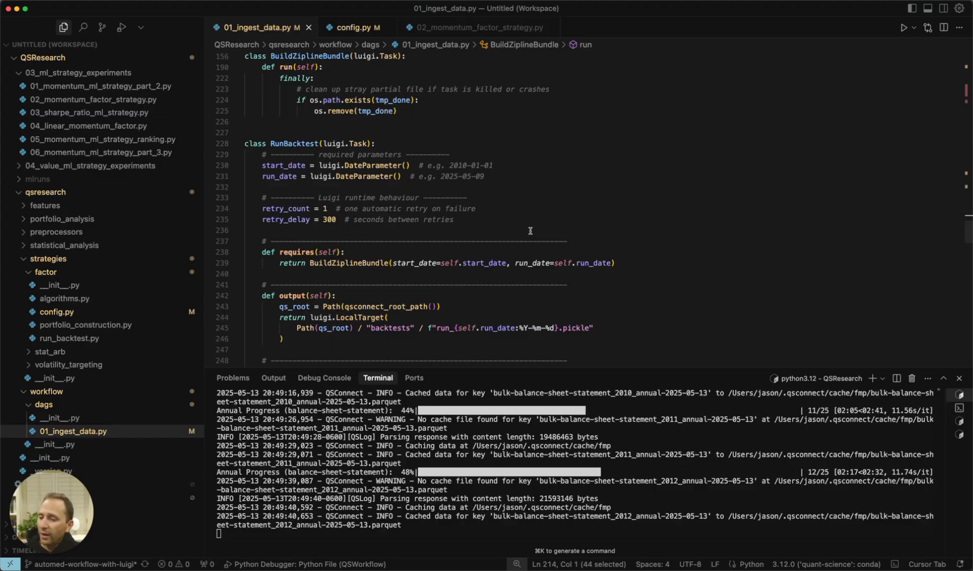
# Step: Scroll to RunBacktest's parameters, requires() and output() methods
pyautogui.scroll(-3)
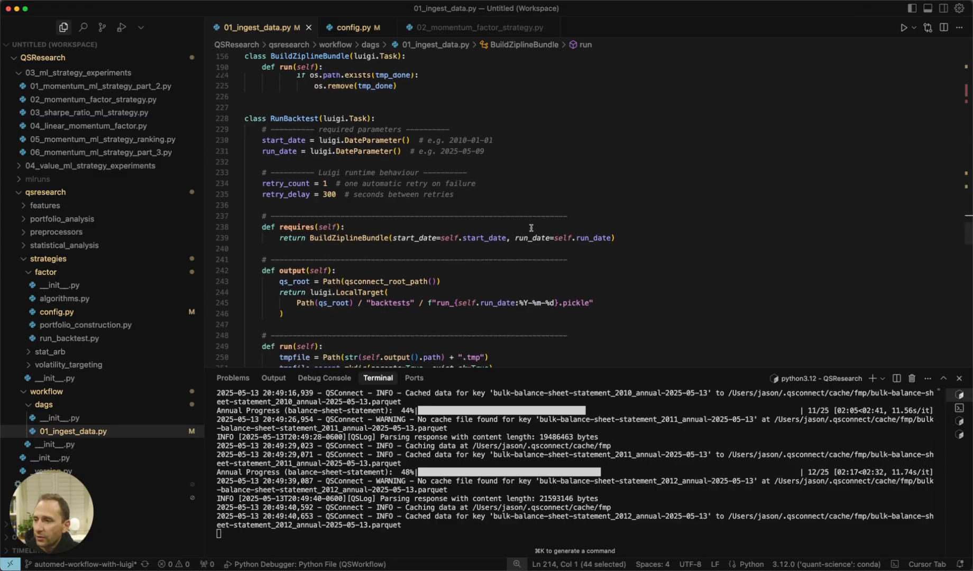